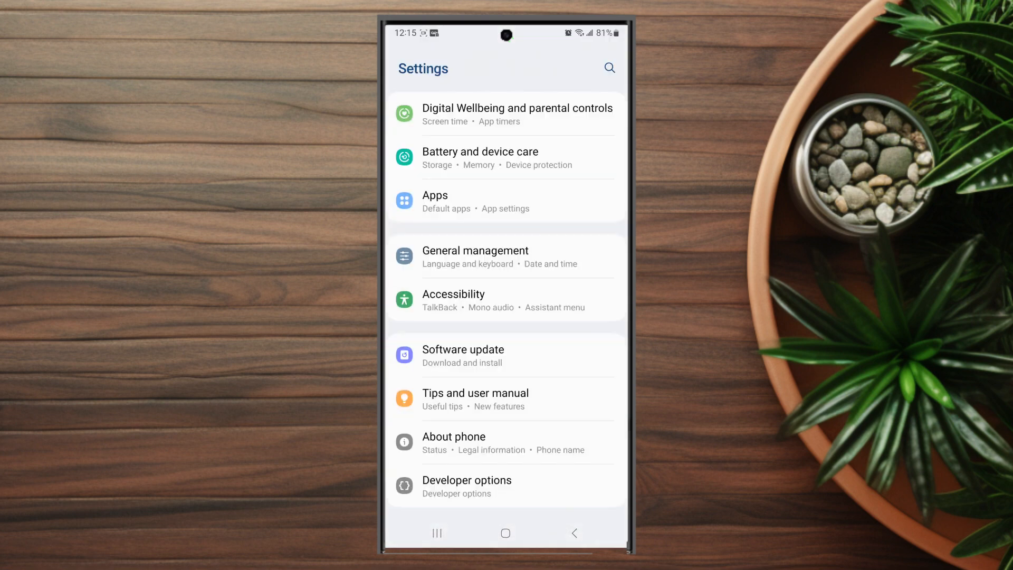
# Go into the Apps section from the main Settings list.
pyautogui.scroll(-3)
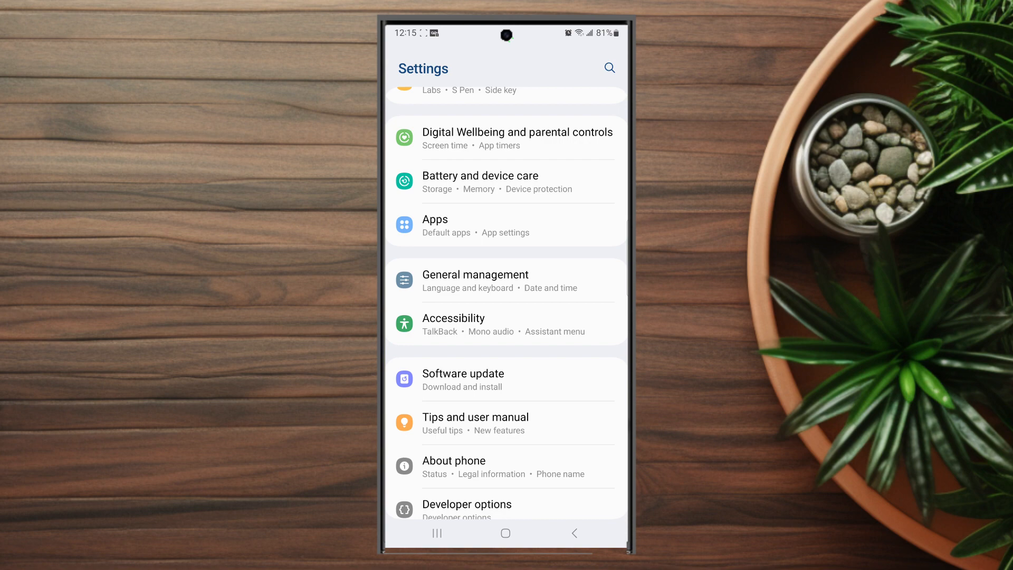
pyautogui.click(433, 220)
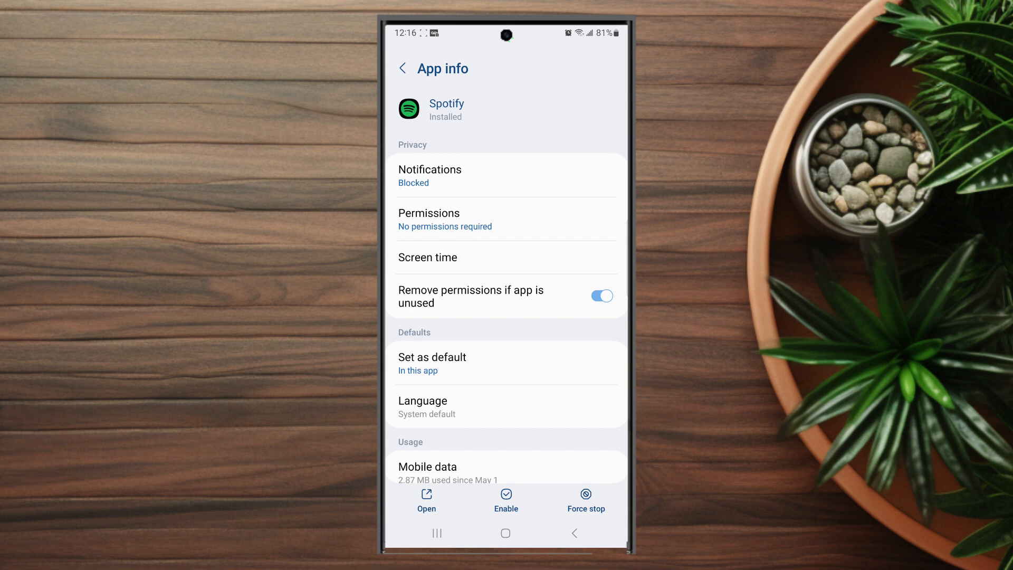
# Go to Spotify's Notifications page from its App info screen.
pyautogui.click(430, 175)
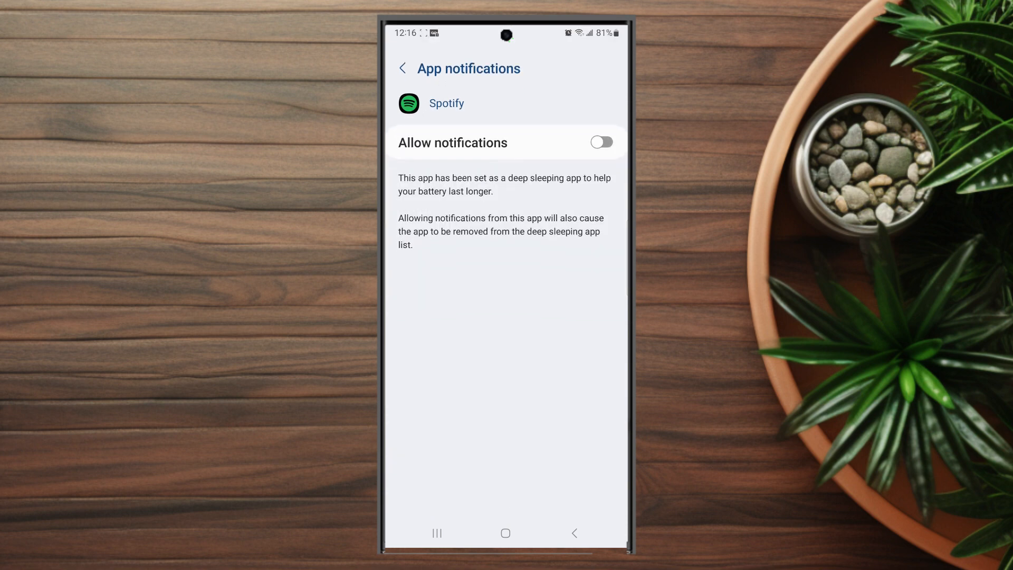
# Switch on Allow notifications for Spotify, removing it from deep sleeping apps.
pyautogui.click(600, 142)
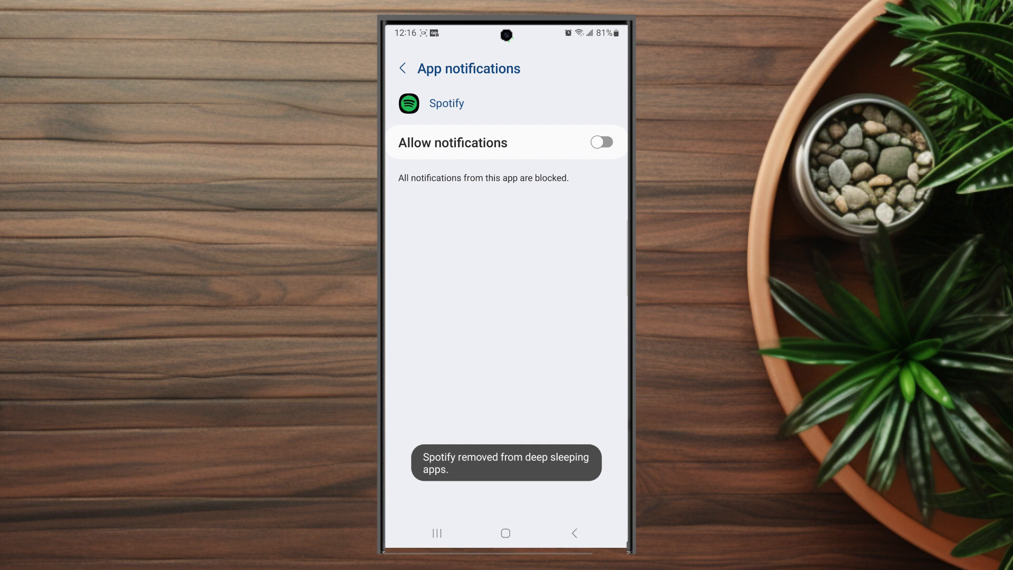
pyautogui.click(601, 142)
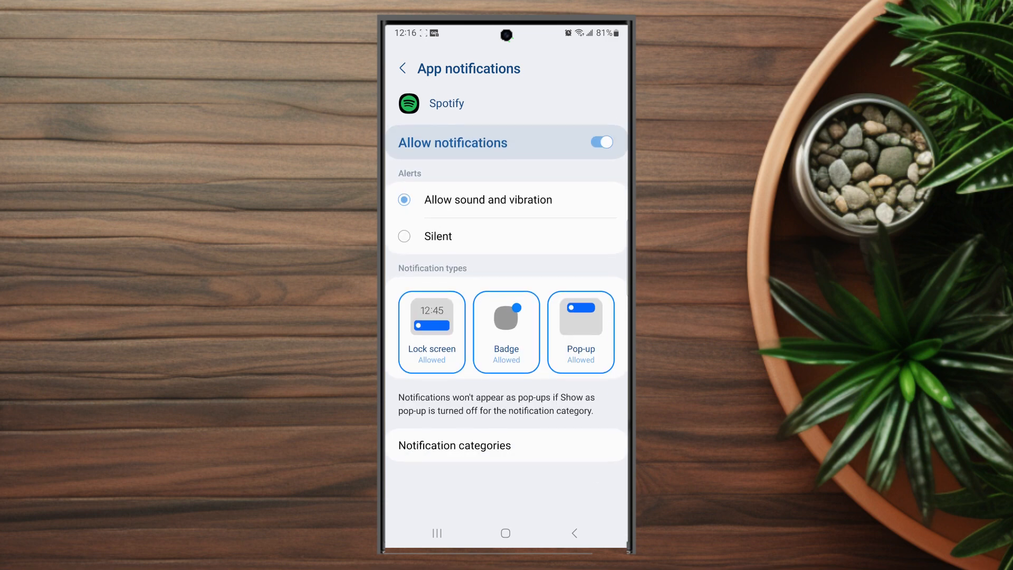